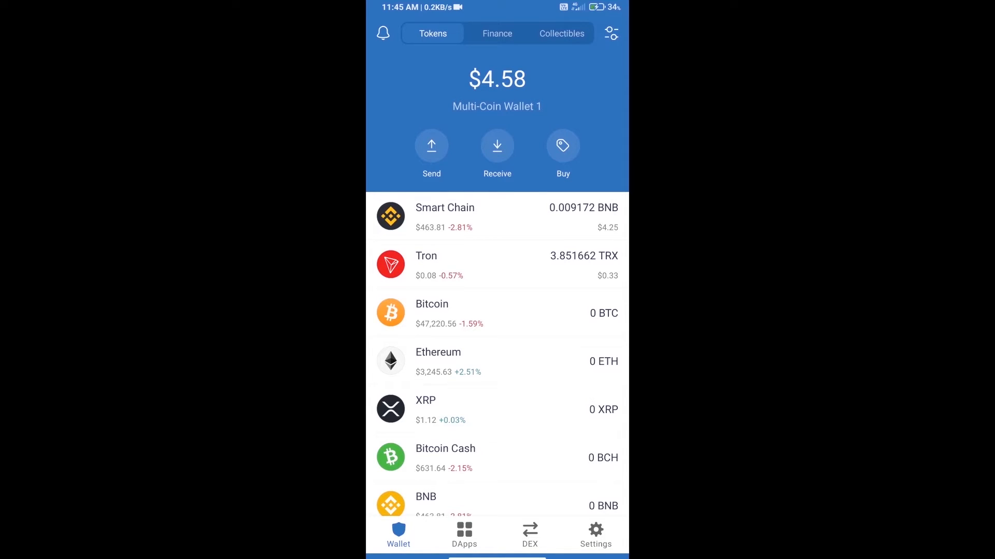
Search the coin list for 'bnb' and choose BNB on Smart Chain.
{"action": "left_click", "coordinate": [563, 145]}
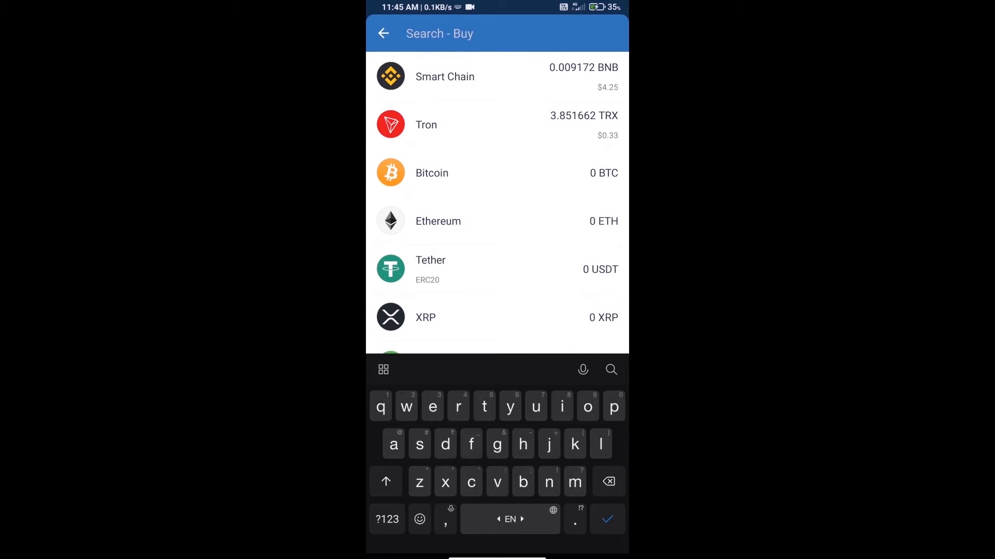
{"action": "type", "text": "bnb"}
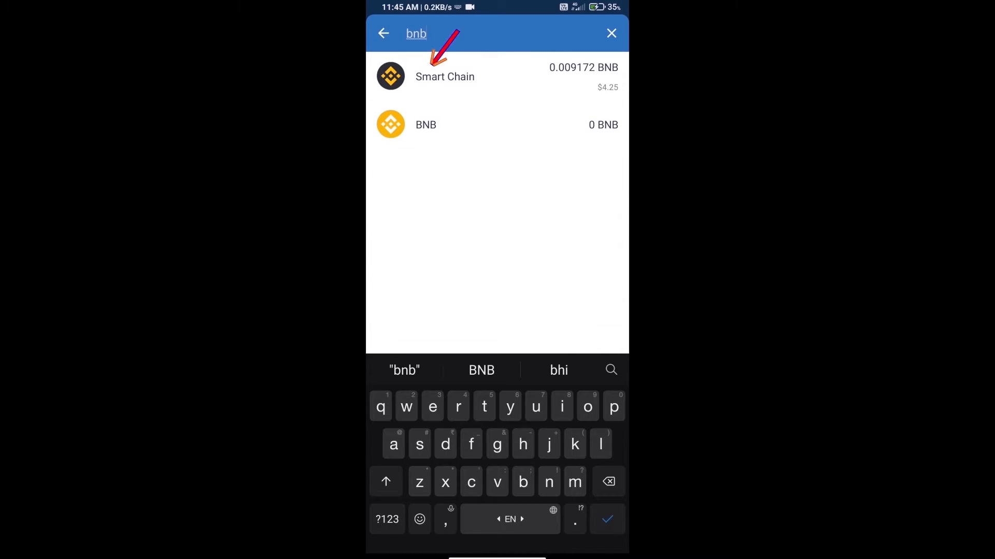
{"action": "left_click", "coordinate": [444, 77]}
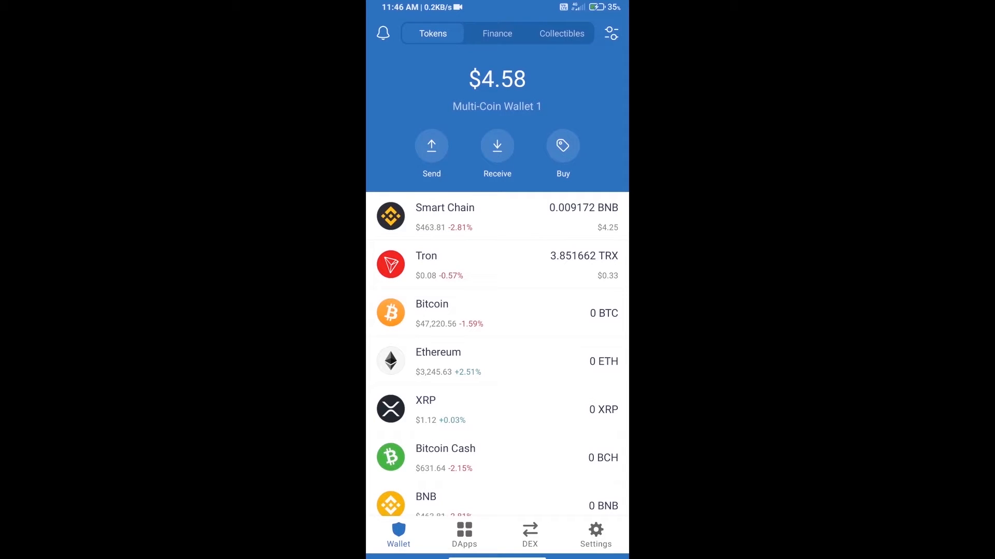
Launch PancakeSwap from the DApps history and connect it with Trust Wallet.
{"action": "left_click", "coordinate": [464, 530]}
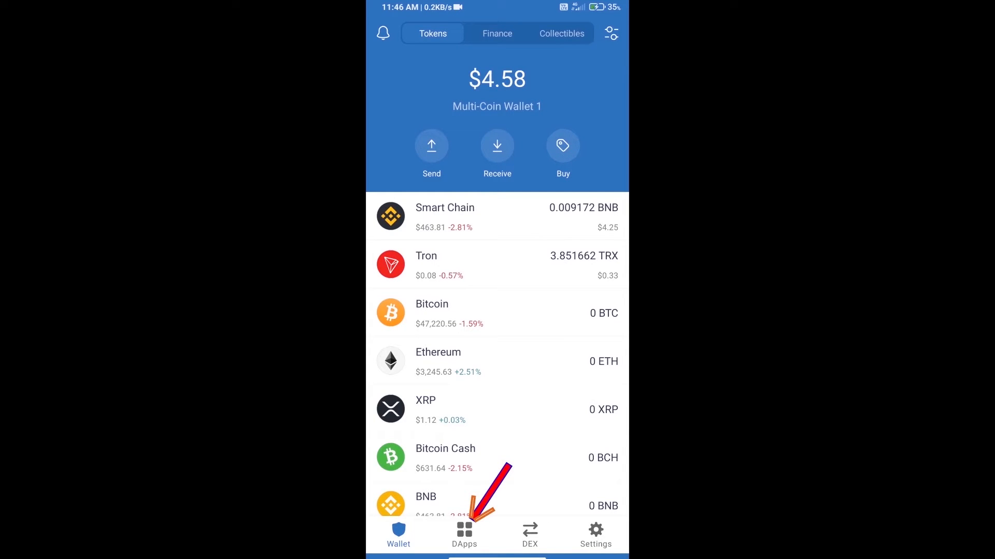
{"action": "left_click", "coordinate": [464, 530]}
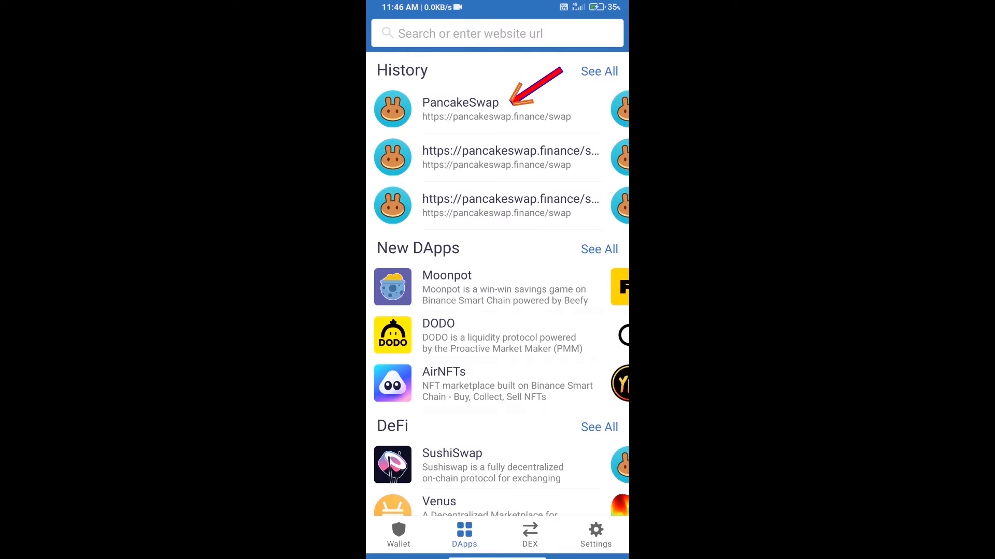
{"action": "left_click", "coordinate": [460, 106]}
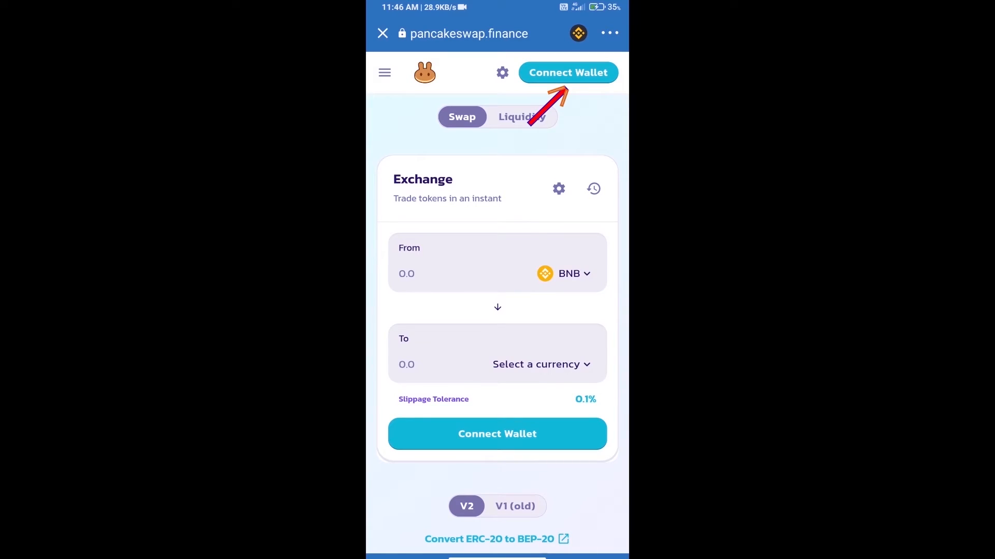
{"action": "left_click", "coordinate": [568, 73]}
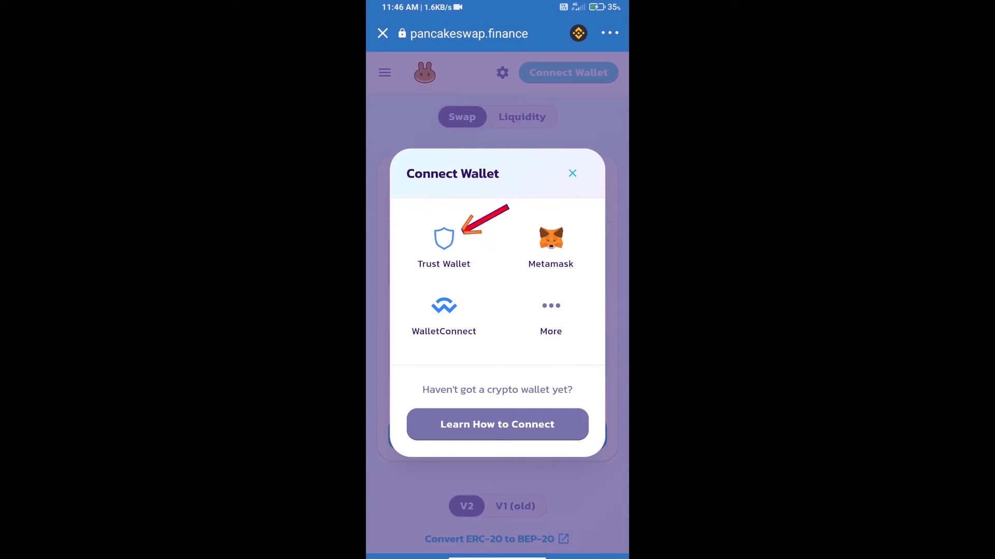
{"action": "left_click", "coordinate": [443, 239]}
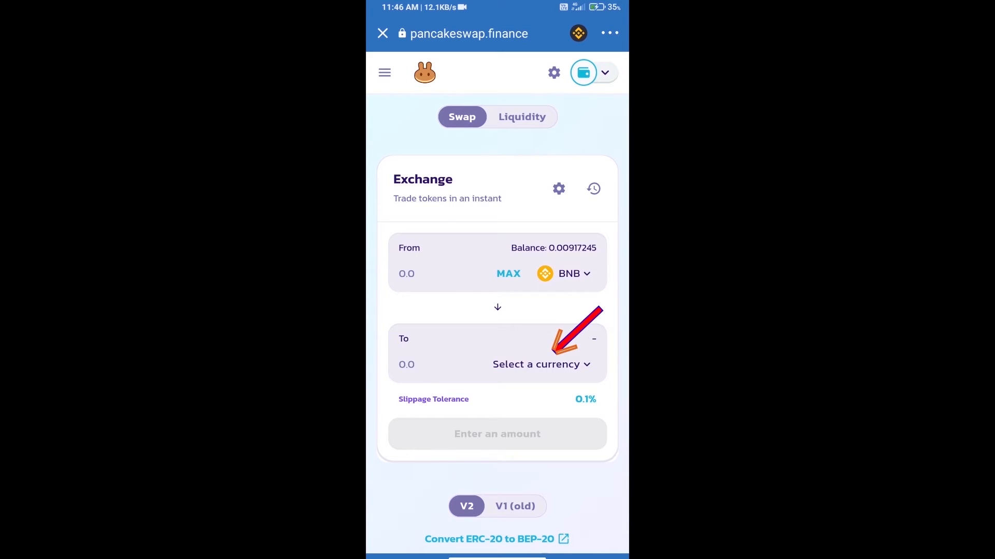
Import DogeKongZilla by its contract address as the token to receive, accepting the risk warning.
{"action": "left_click", "coordinate": [536, 365]}
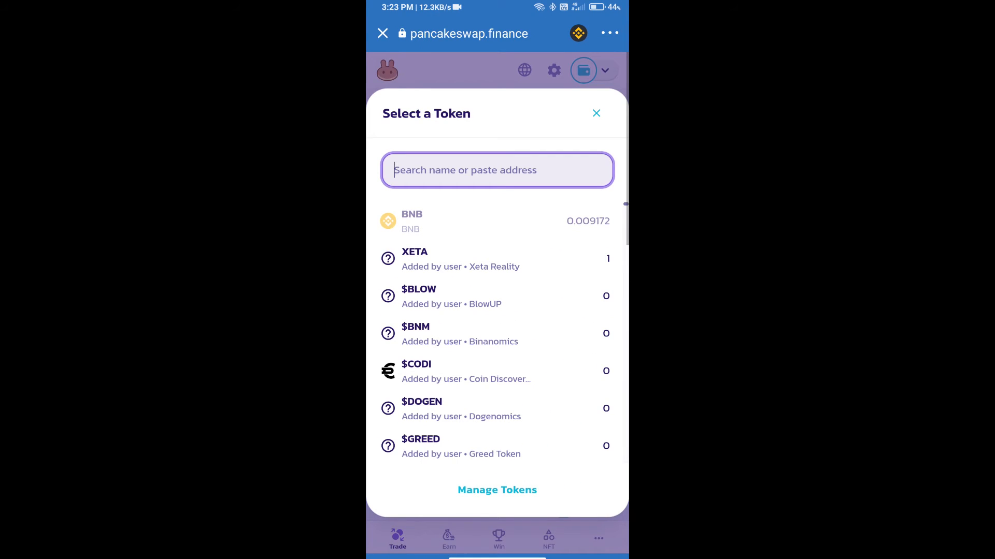
{"action": "type", "text": "42512ED276e3e874149e4f4e51fO6AEE8B58c"}
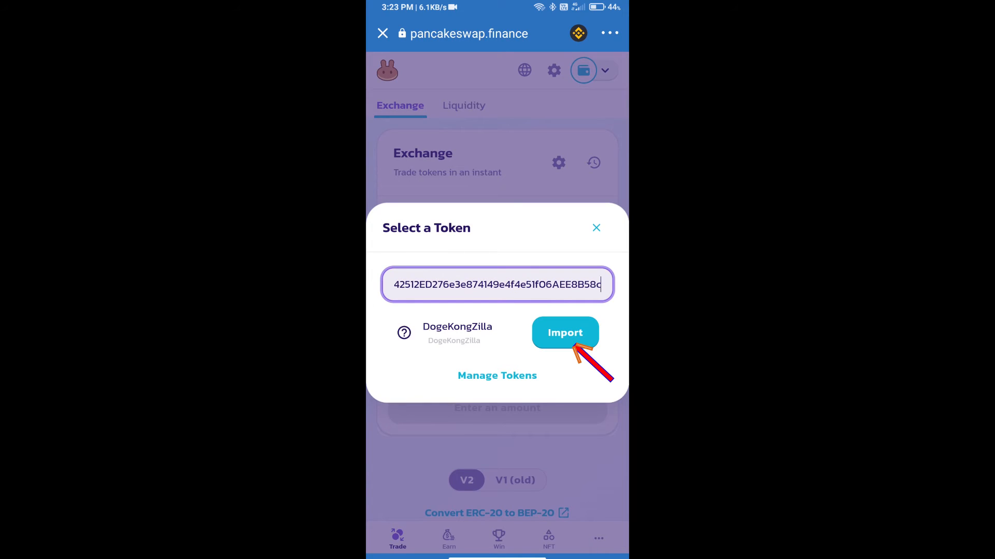
{"action": "left_click", "coordinate": [564, 333]}
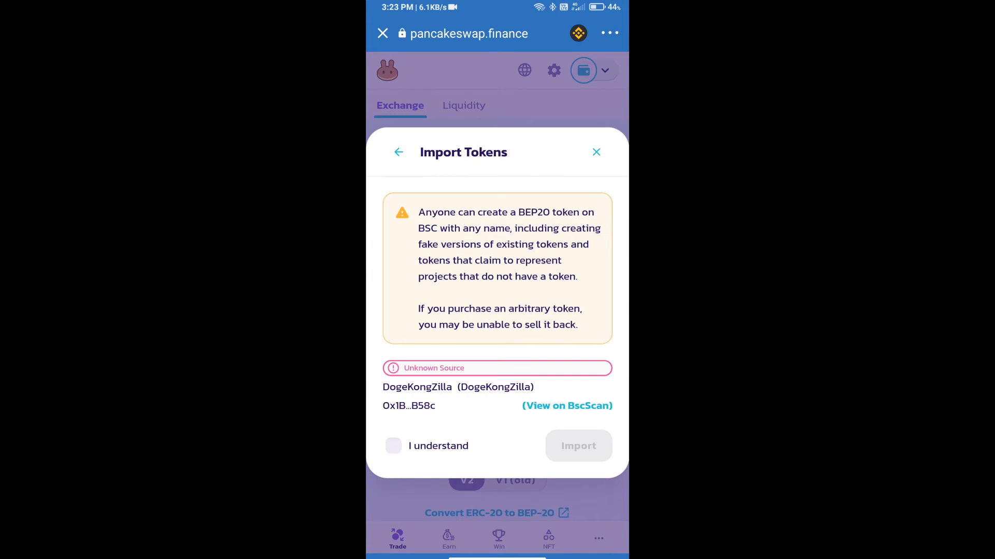
{"action": "left_click", "coordinate": [392, 446]}
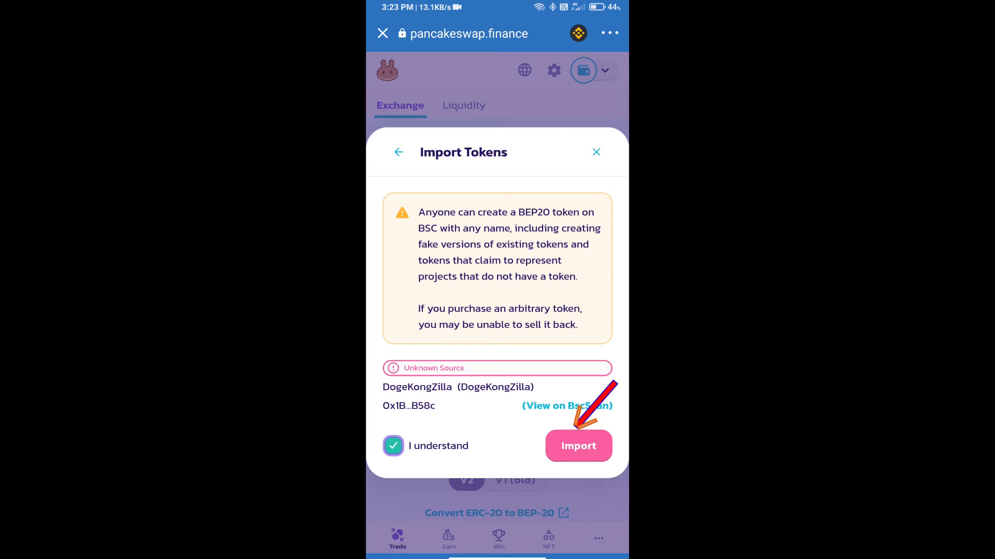
{"action": "left_click", "coordinate": [578, 446]}
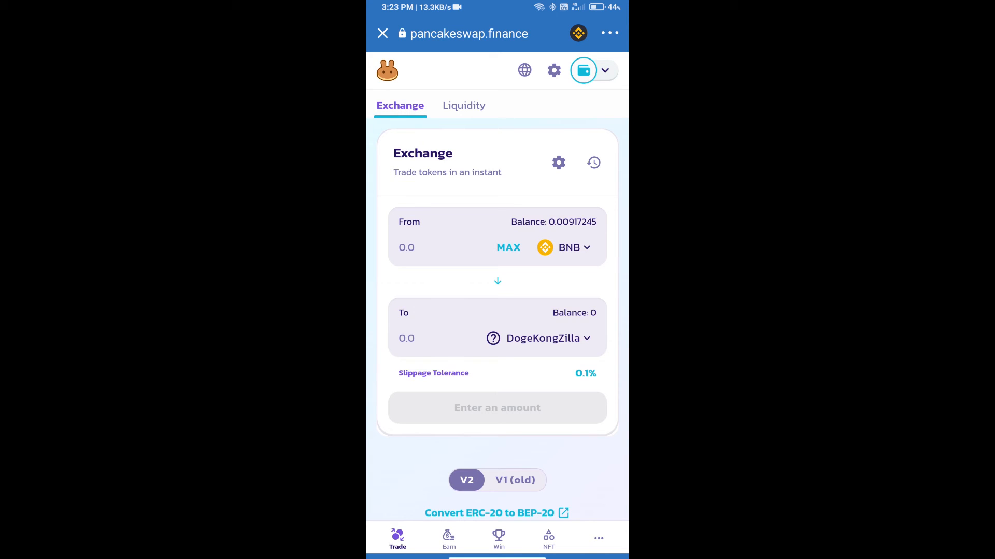
Enter a custom 12% slippage tolerance in the exchange settings and return to the swap.
{"action": "left_click", "coordinate": [559, 163]}
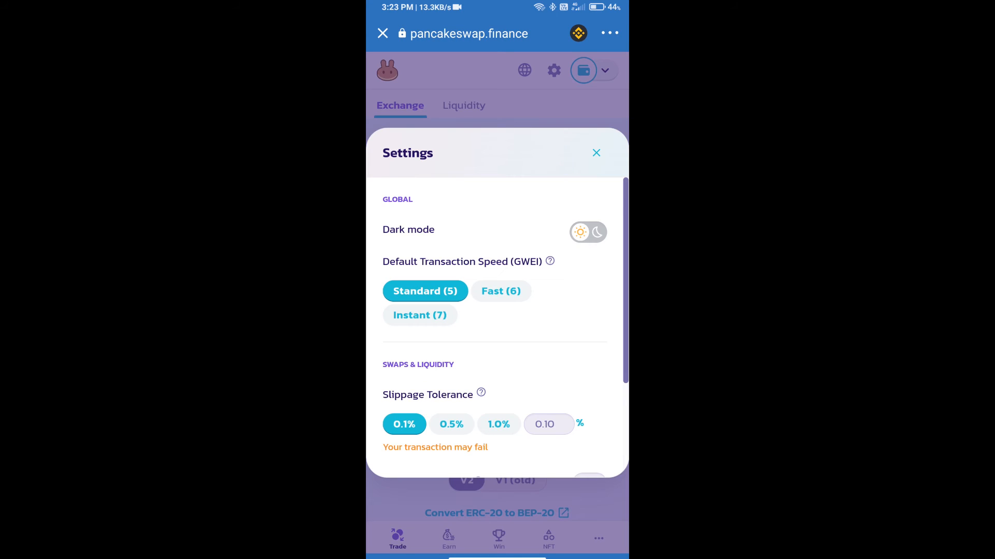
{"action": "left_click", "coordinate": [544, 423]}
{"action": "type", "text": "12"}
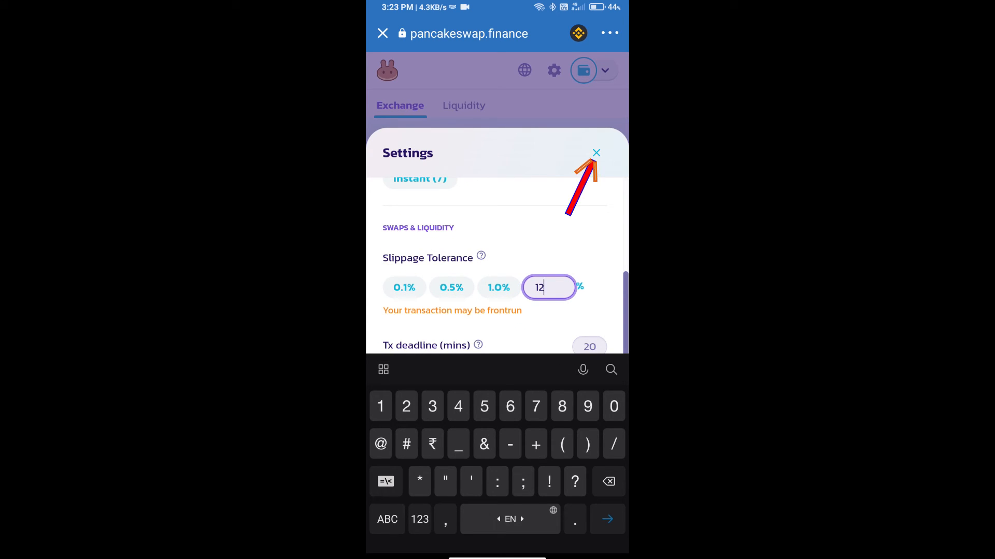
{"action": "left_click", "coordinate": [596, 153]}
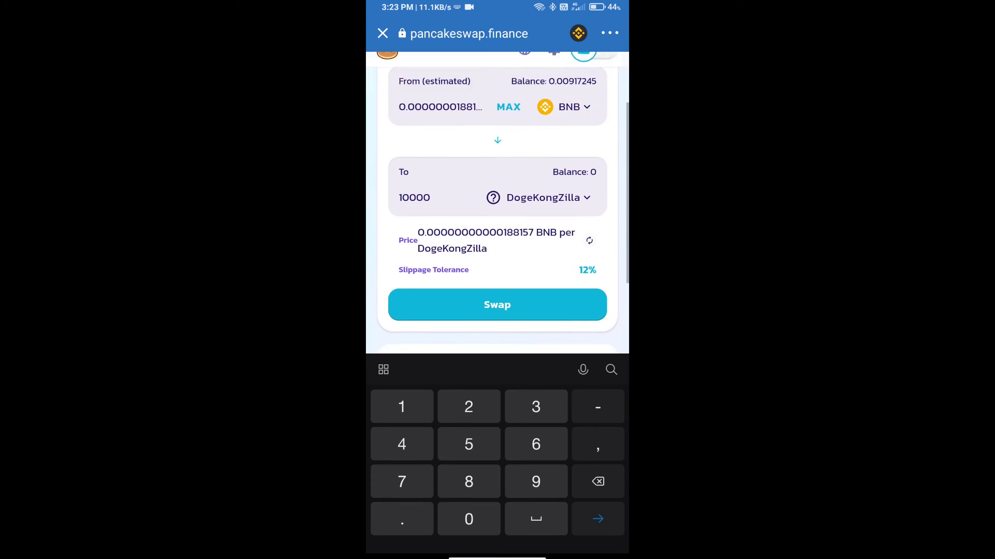
Swap BNB for 10000 DogeKongZilla and confirm, sending the transaction to Trust Wallet for approval.
{"action": "scroll", "scroll_direction": "down", "scroll_amount": 3}
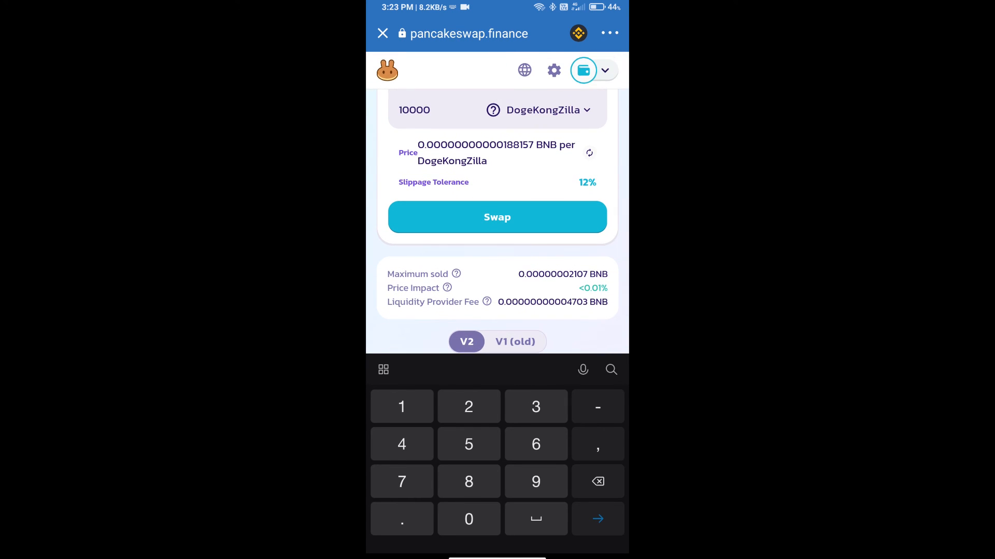
{"action": "left_click", "coordinate": [497, 217]}
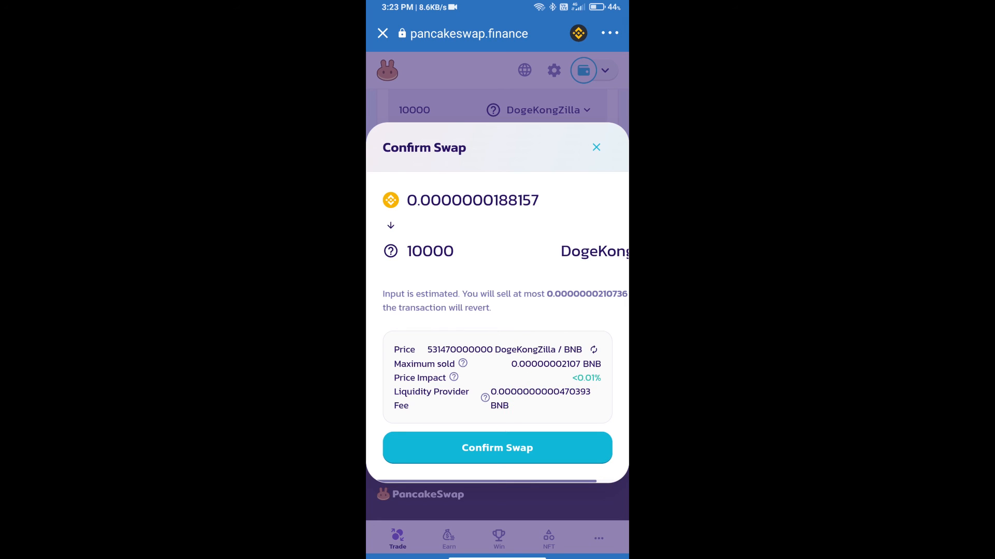
{"action": "left_click", "coordinate": [497, 447]}
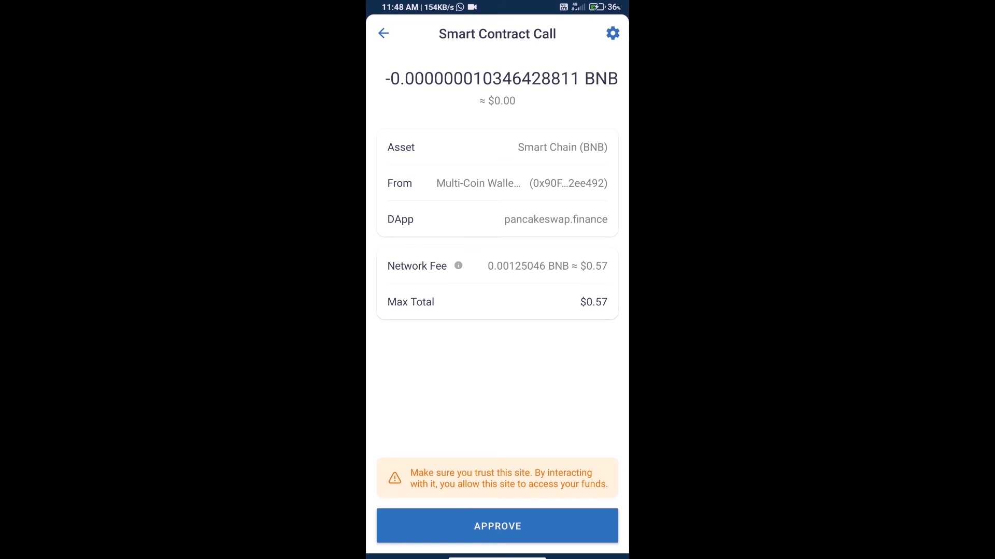